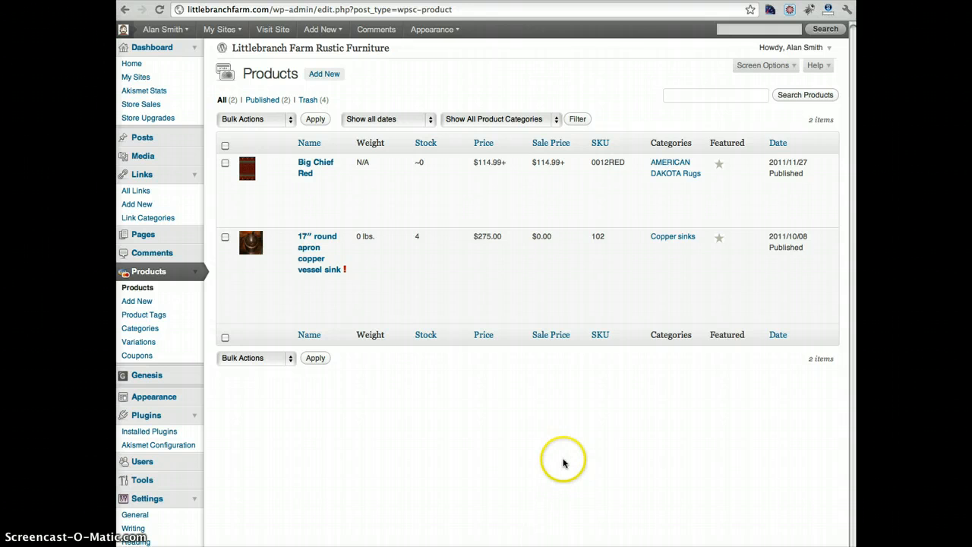
pyautogui.moveTo(565, 463)
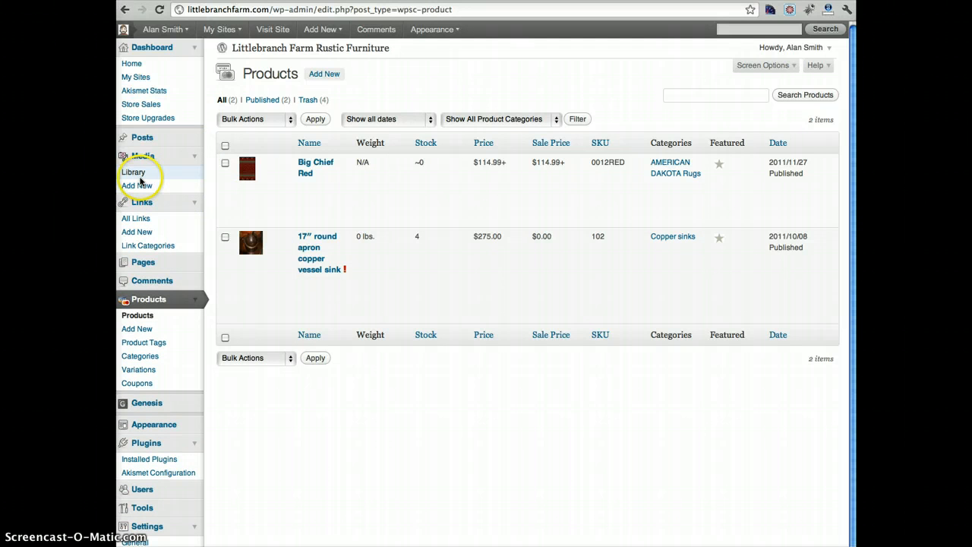
# - Browse the Media Library down through the uploaded Big Chief blue and red rug images
pyautogui.click(134, 172)
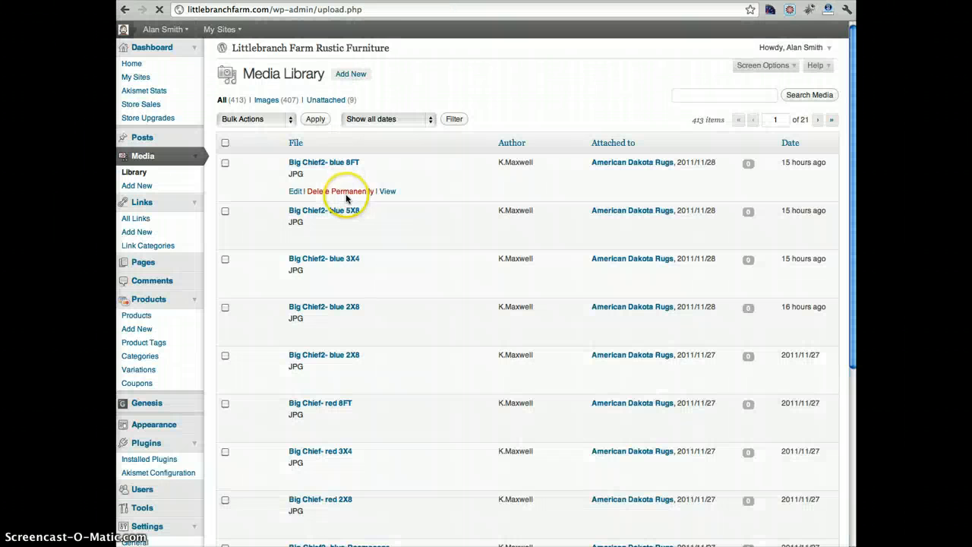
pyautogui.scroll(-3)
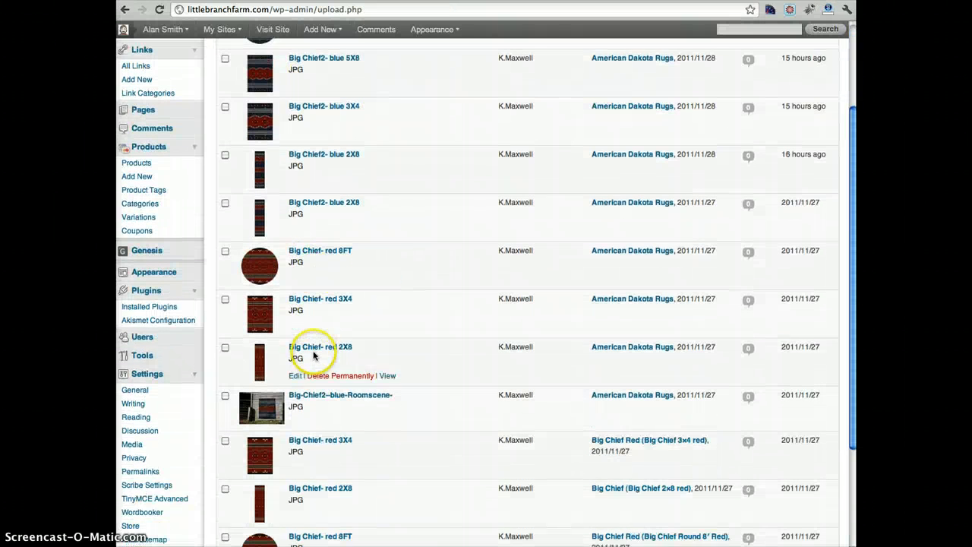
pyautogui.scroll(-3)
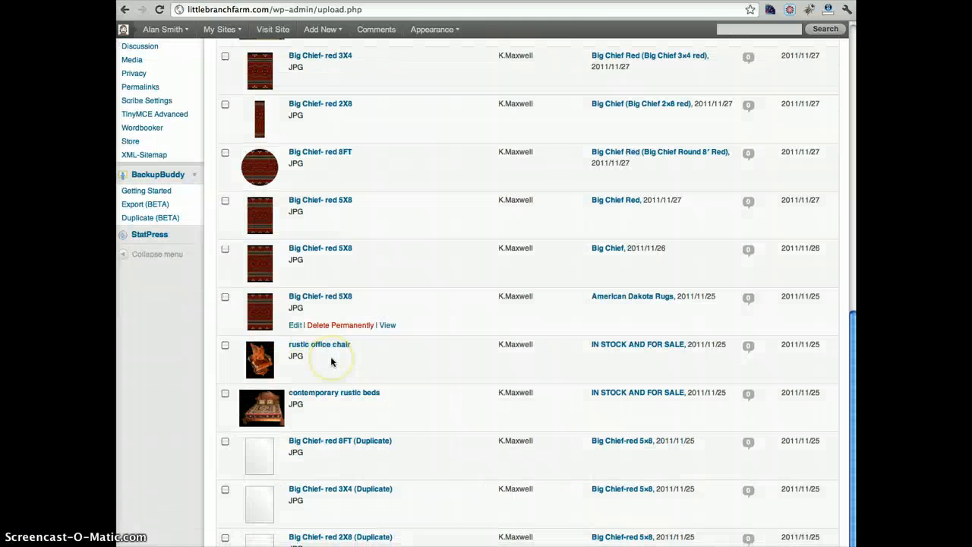
pyautogui.moveTo(331, 361)
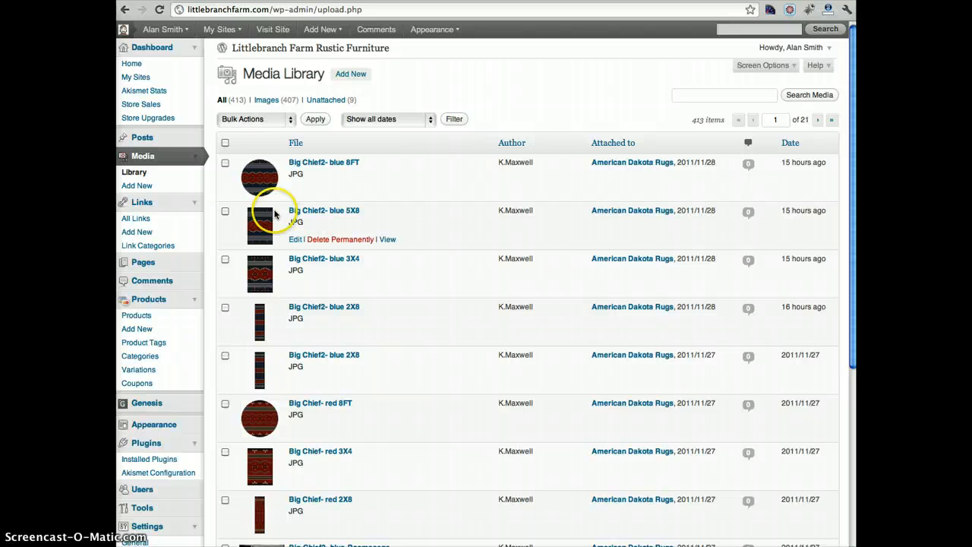
pyautogui.moveTo(284, 206)
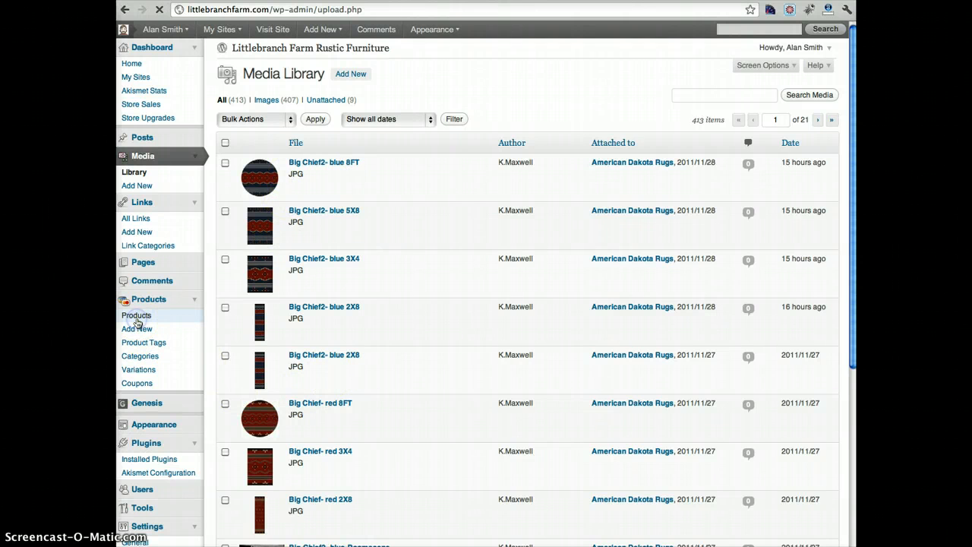
# - From Products, edit Big Chief Red and start choosing image files to upload
pyautogui.click(137, 314)
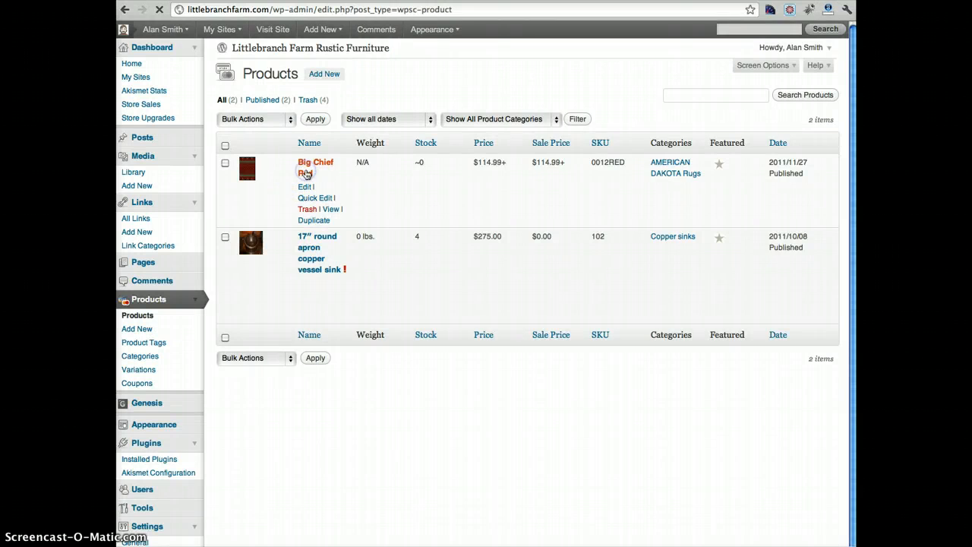
pyautogui.click(305, 176)
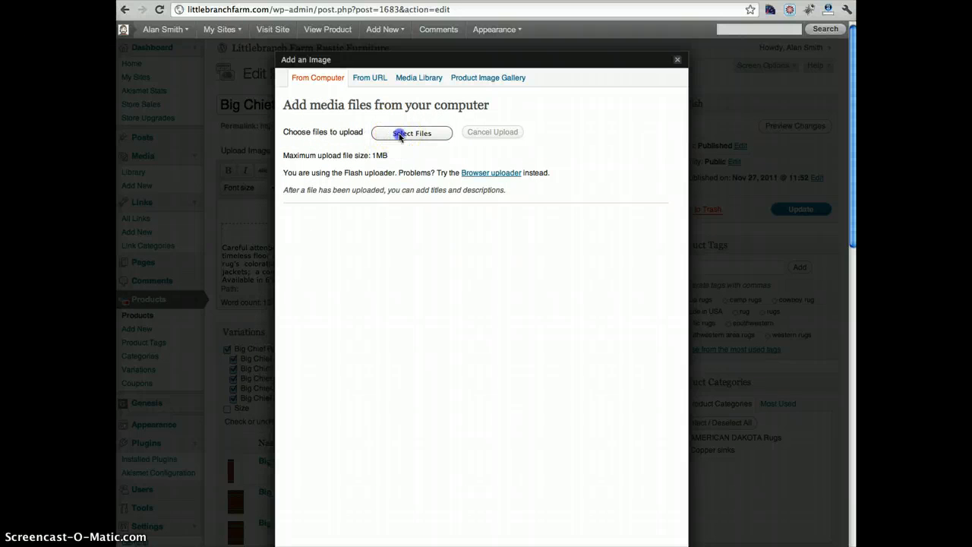
pyautogui.click(412, 134)
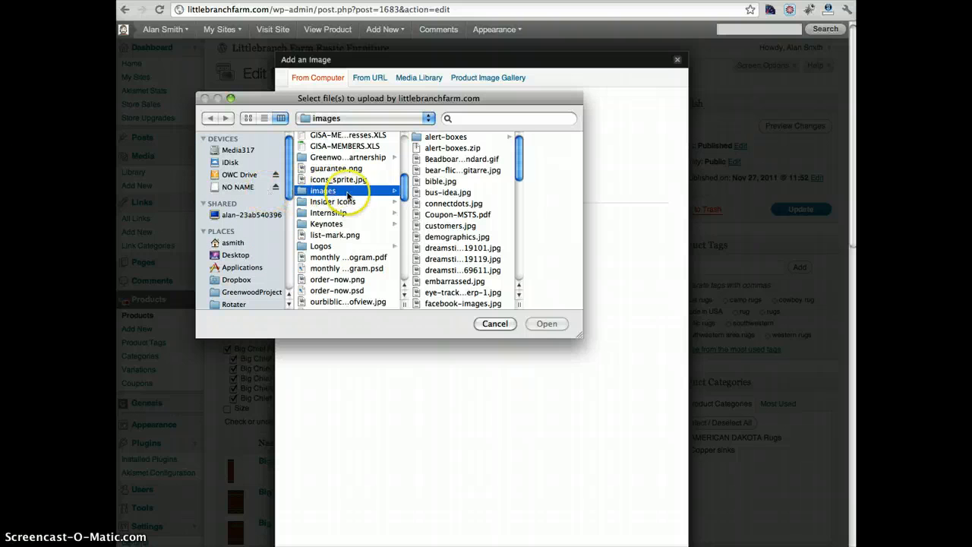
# - Upload demographics.jpg and the three dreamstime photos from the images folder
pyautogui.click(371, 180)
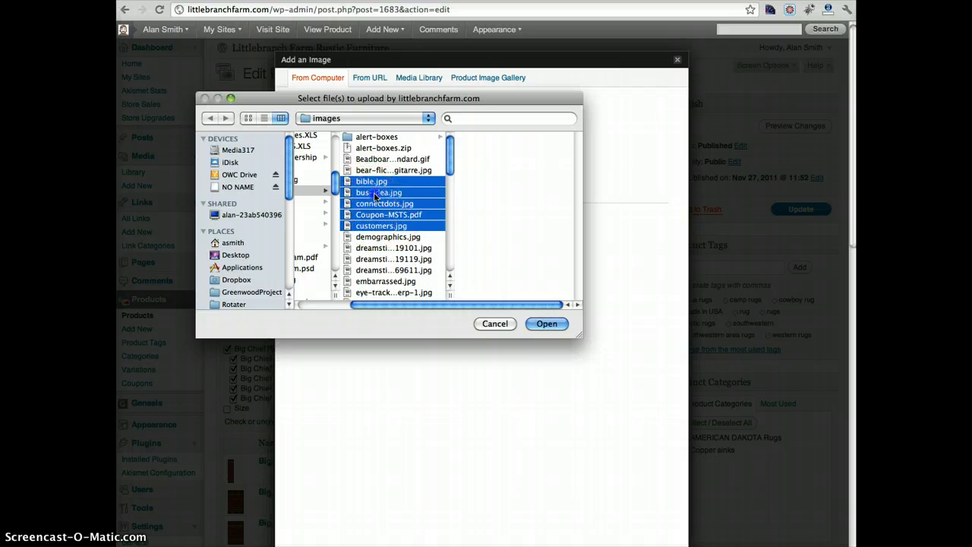
pyautogui.click(377, 192)
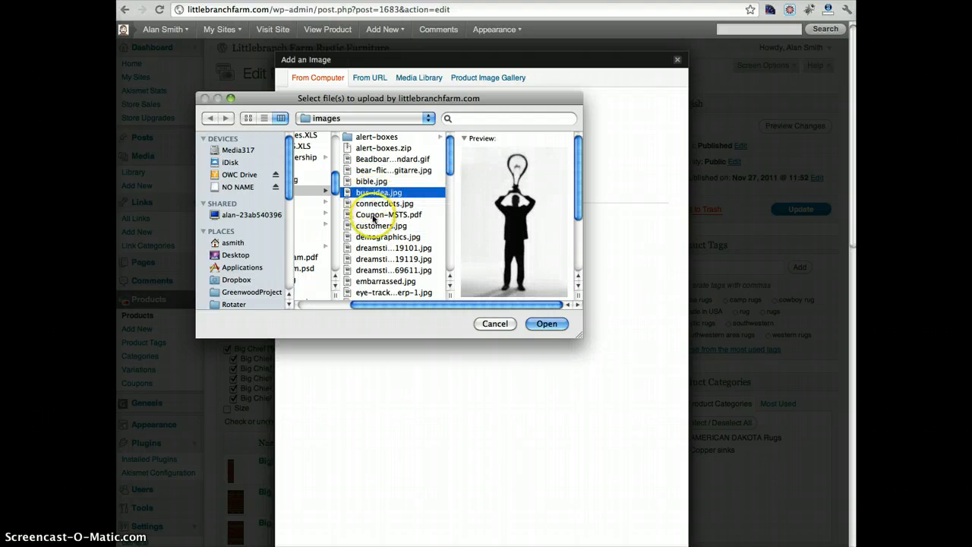
pyautogui.moveTo(387, 271)
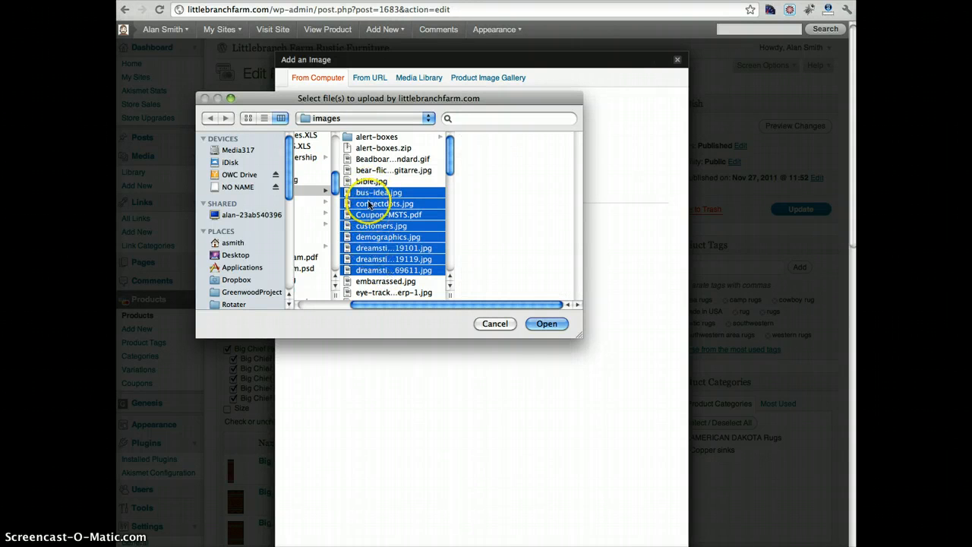
pyautogui.click(380, 225)
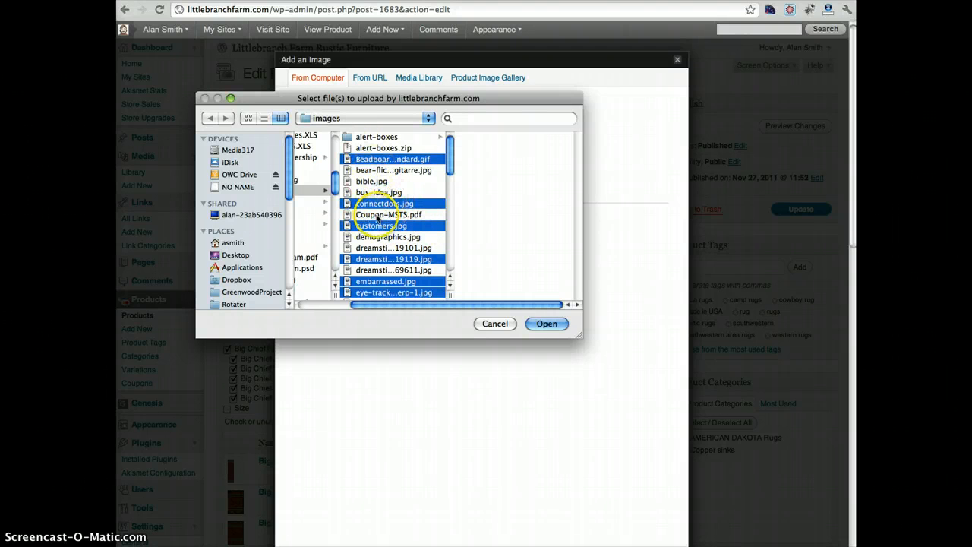
pyautogui.click(389, 236)
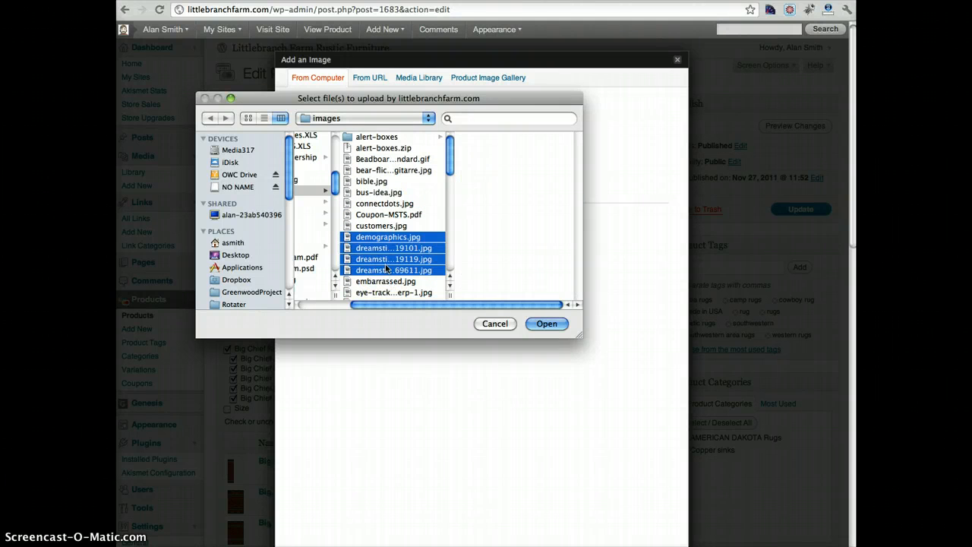
pyautogui.click(547, 324)
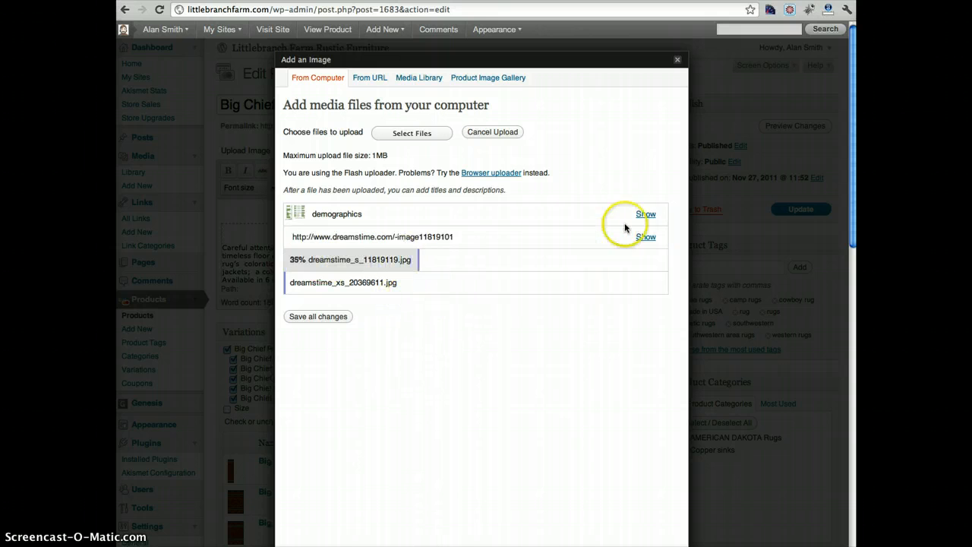
# - Make the demographics image the product thumbnail and show the product image gallery
pyautogui.click(646, 213)
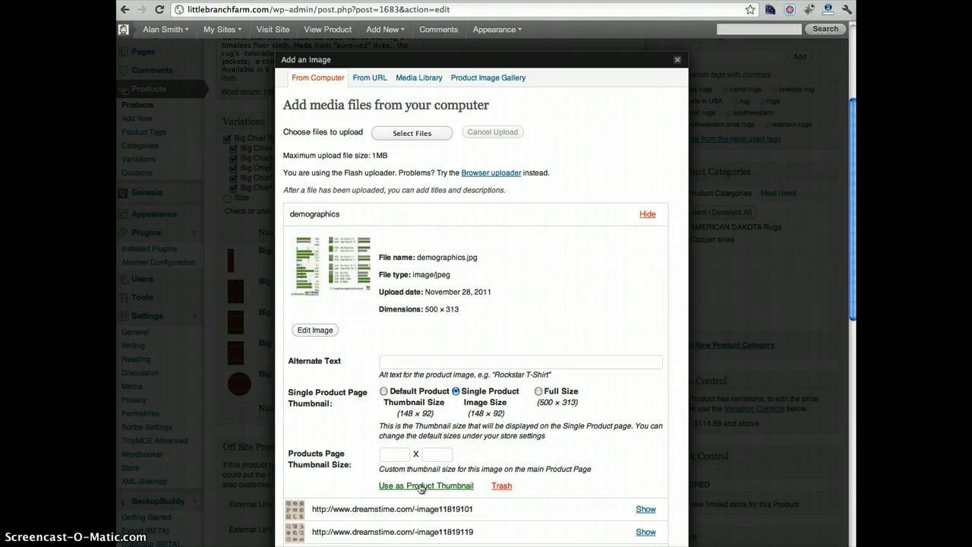
pyautogui.moveTo(383, 478)
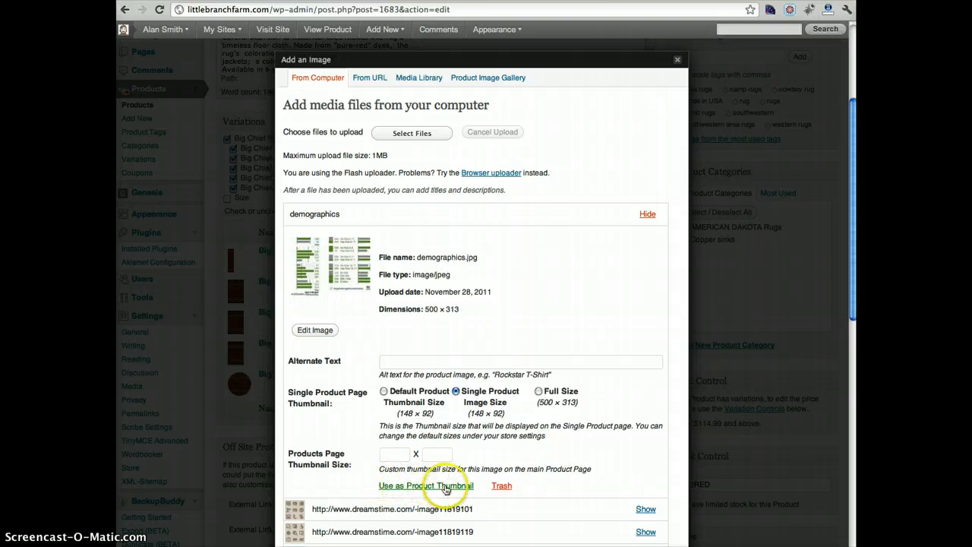
pyautogui.click(426, 486)
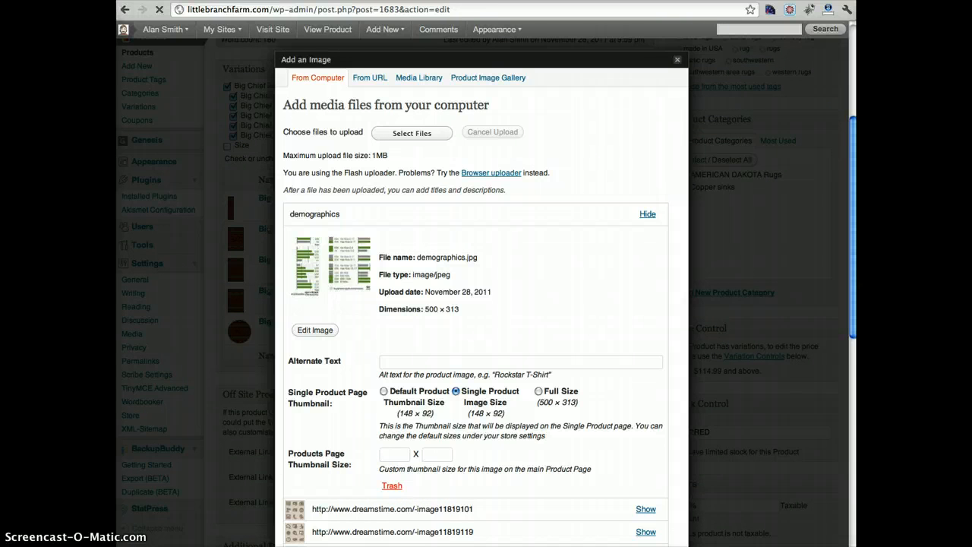
pyautogui.click(489, 77)
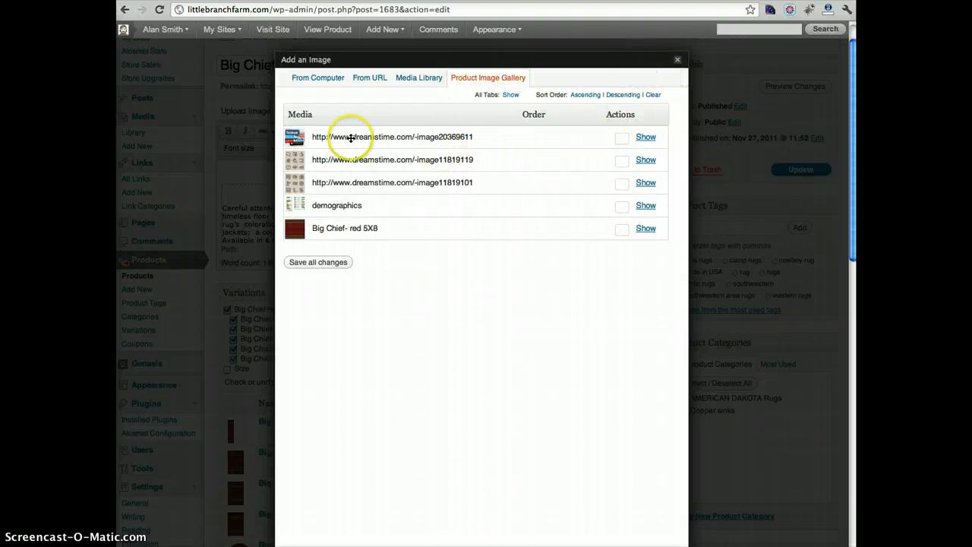
pyautogui.moveTo(352, 228)
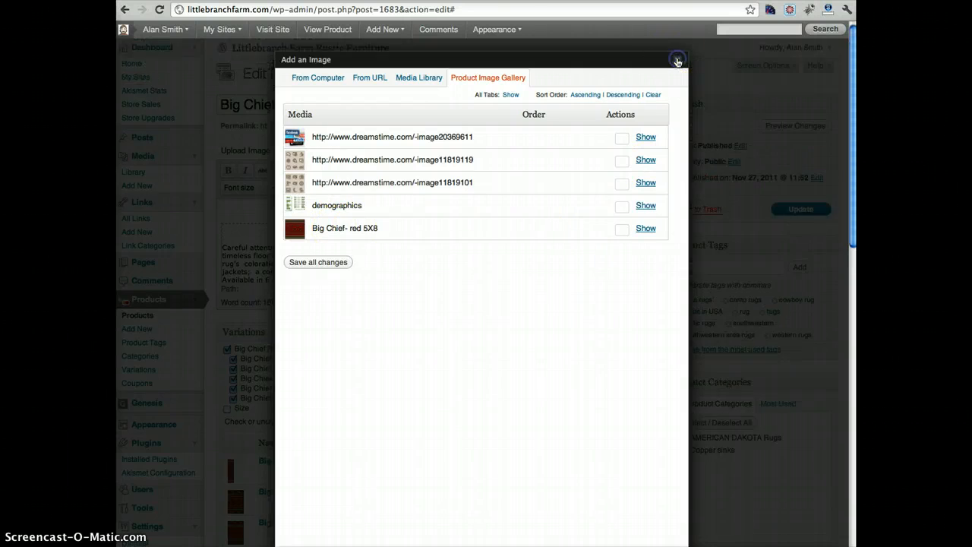
# - Close the Add an Image dialog and update the Big Chief Red product
pyautogui.click(677, 61)
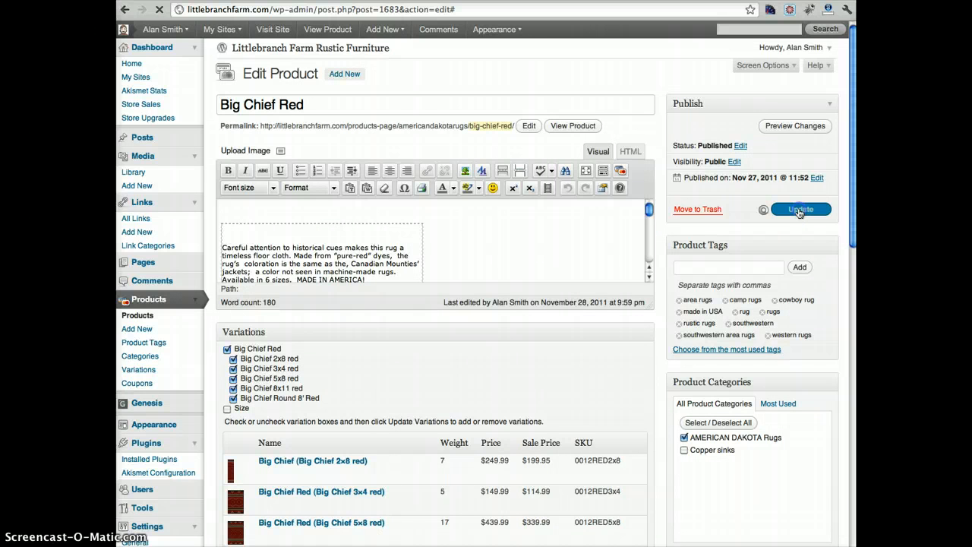
pyautogui.click(799, 209)
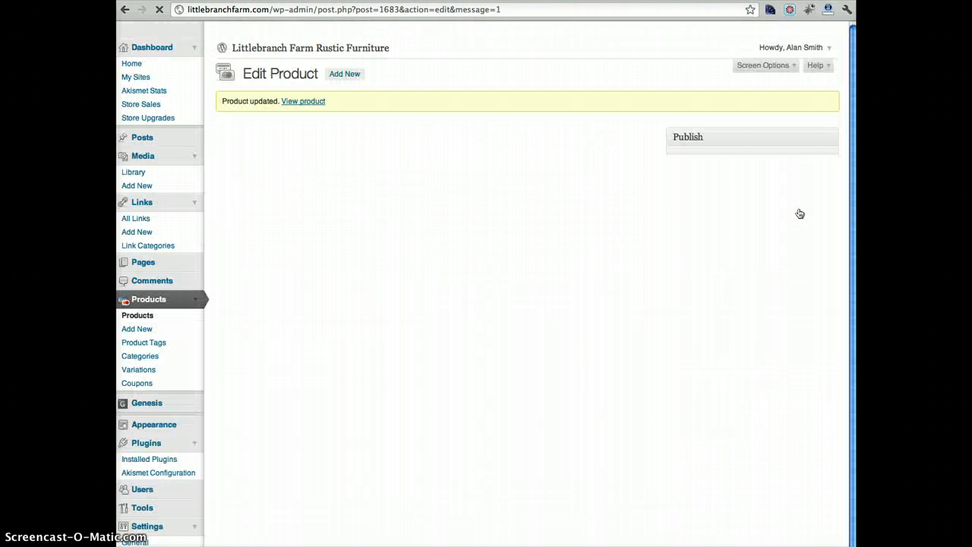
# - View Big Chief Red live, preview its images in the lightbox, then close it
pyautogui.click(304, 100)
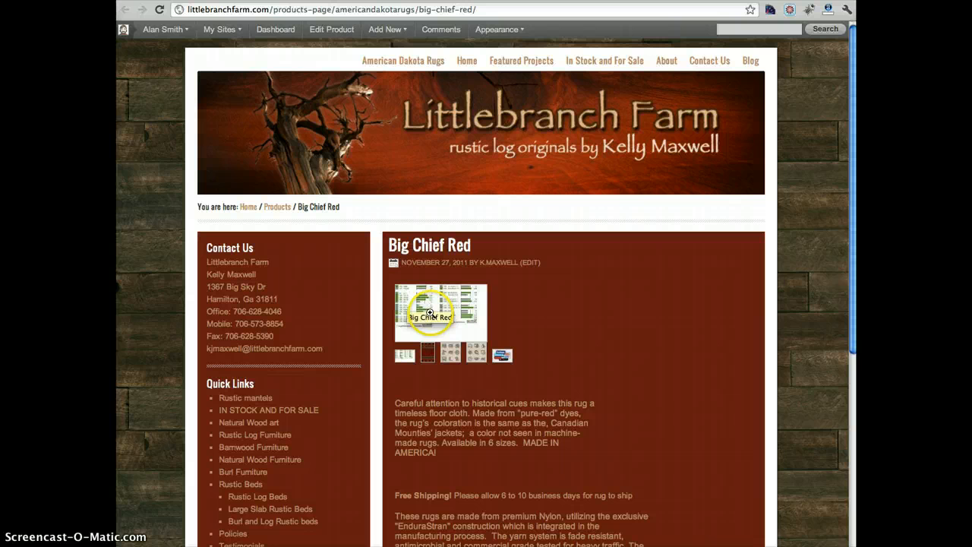
pyautogui.moveTo(455, 326)
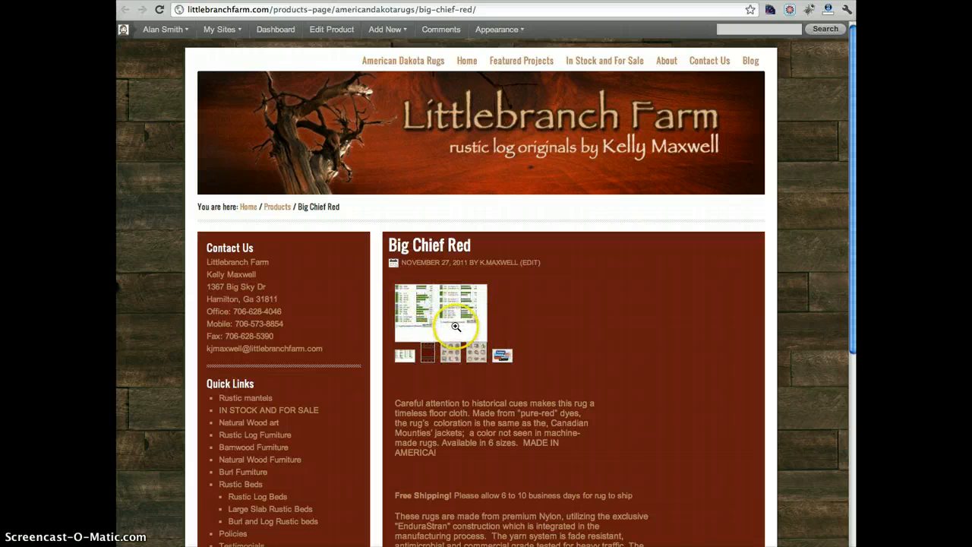
pyautogui.click(456, 318)
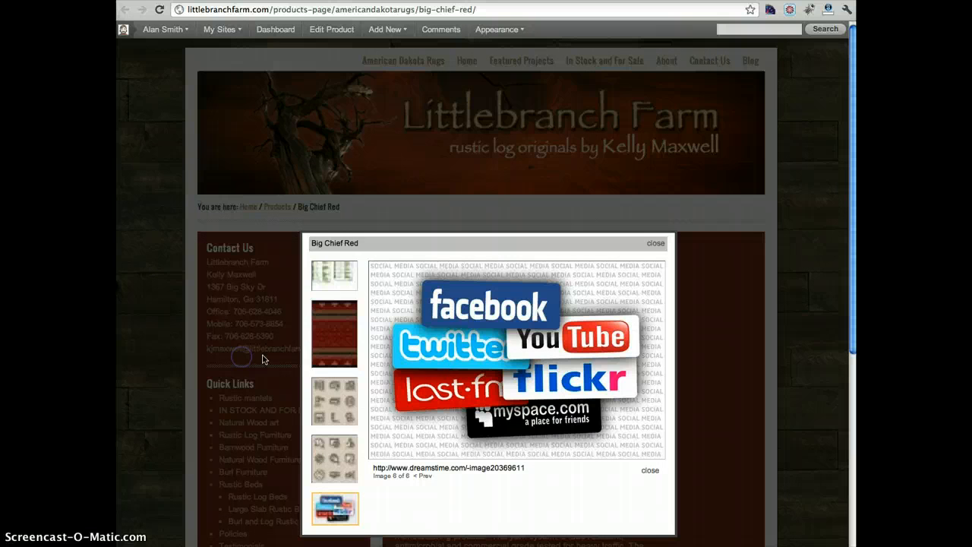
pyautogui.click(654, 243)
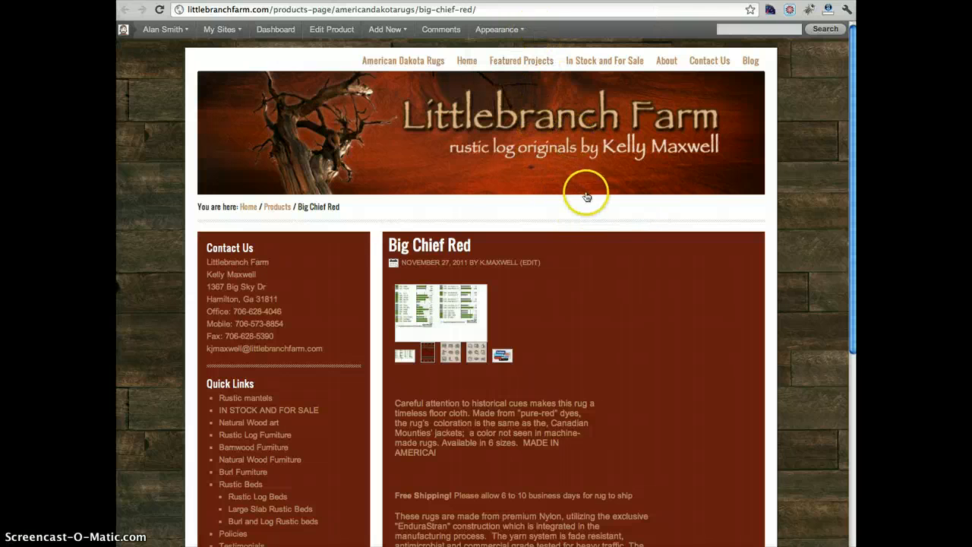
pyautogui.moveTo(650, 301)
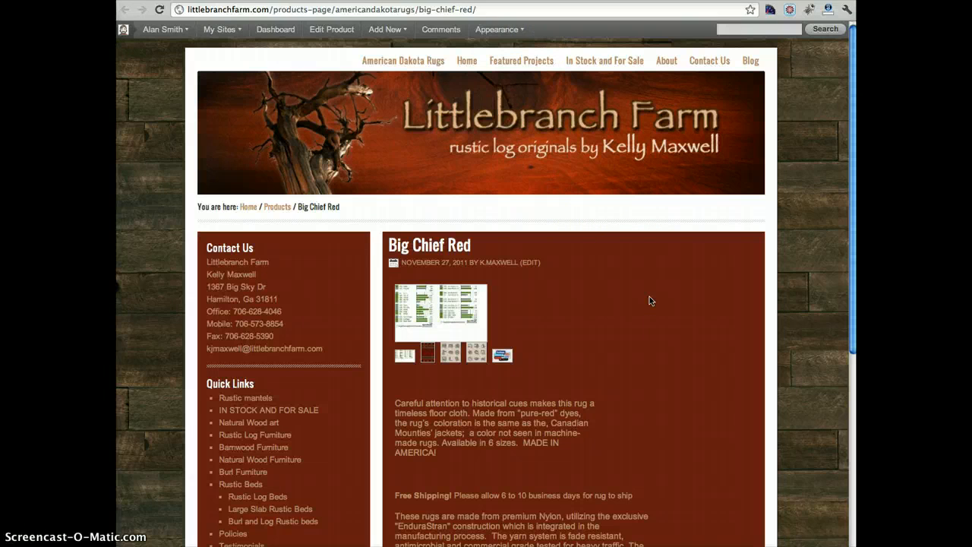